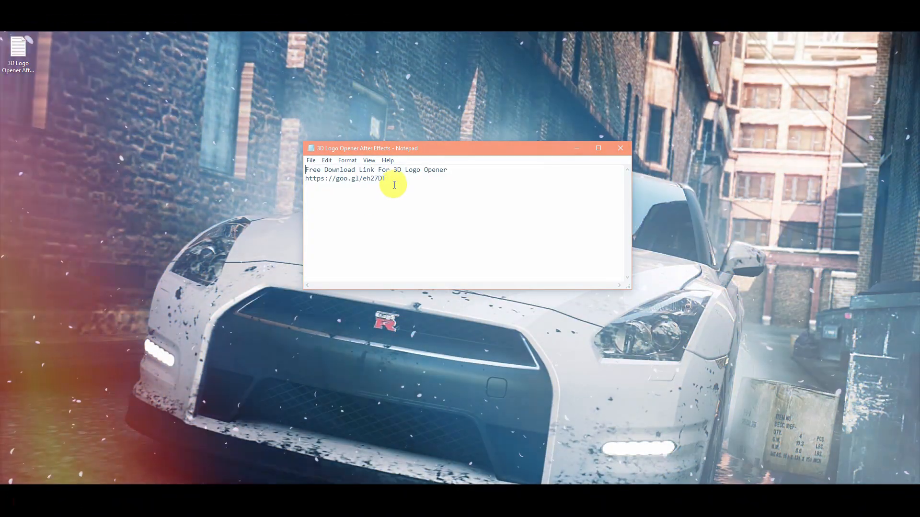
Step: Launch the flares_prerender .aep project from the template's Footage and project files folder
triple_click(346, 179)
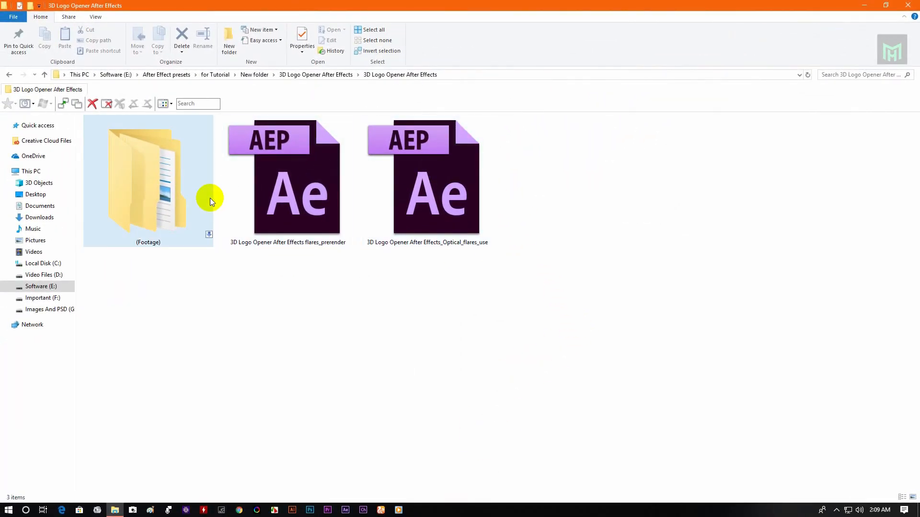
click(287, 193)
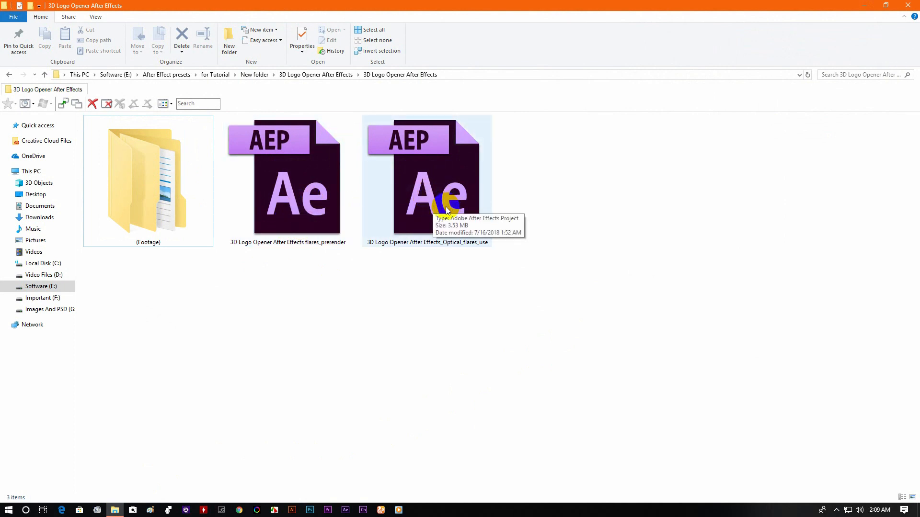
click(426, 177)
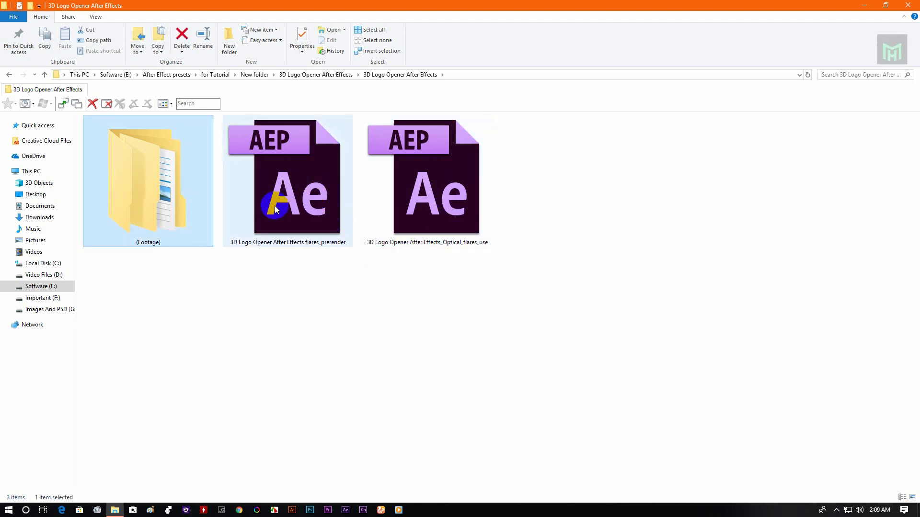
mouse_move(299, 193)
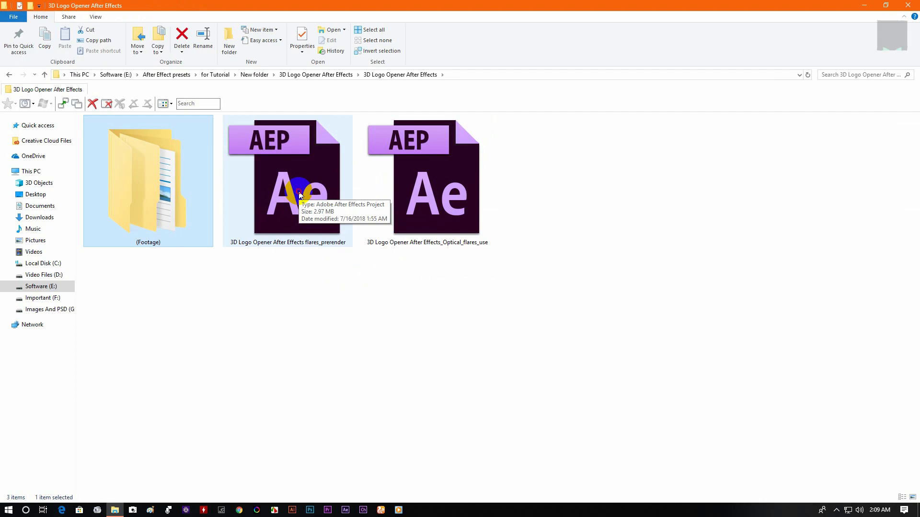
double_click(287, 177)
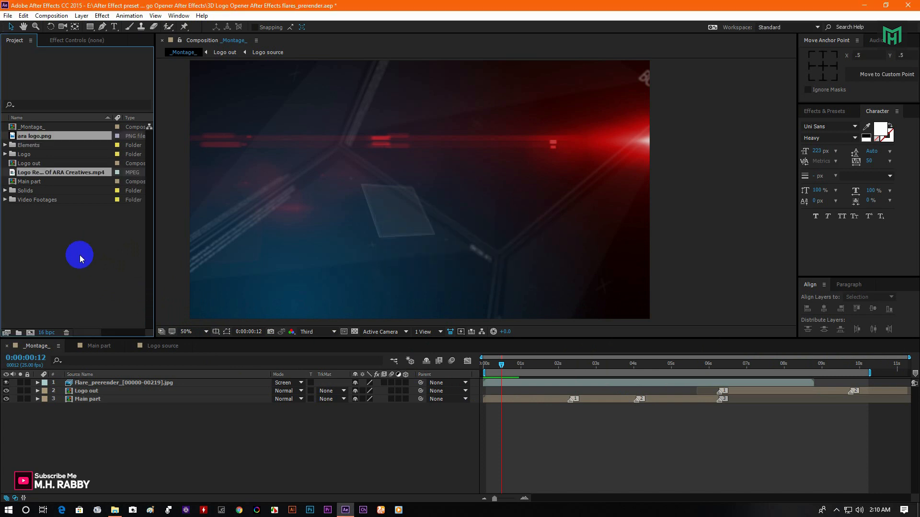
Step: Scrub the _Montage_ timeline to preview the animation up to the logo reveal
click(35, 135)
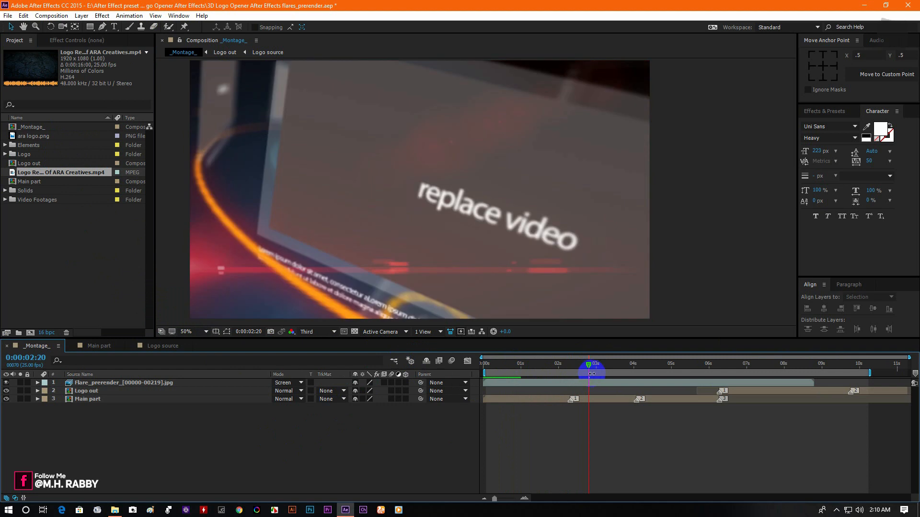
drag(593, 374, 562, 365)
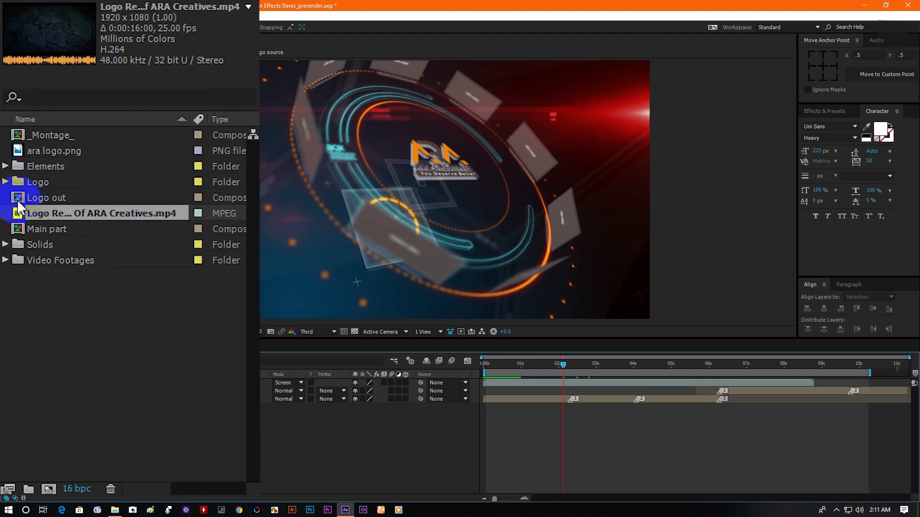
Step: Expand the Logo folder and inspect the Logo source composition holding the ARA Creatives logo
click(6, 182)
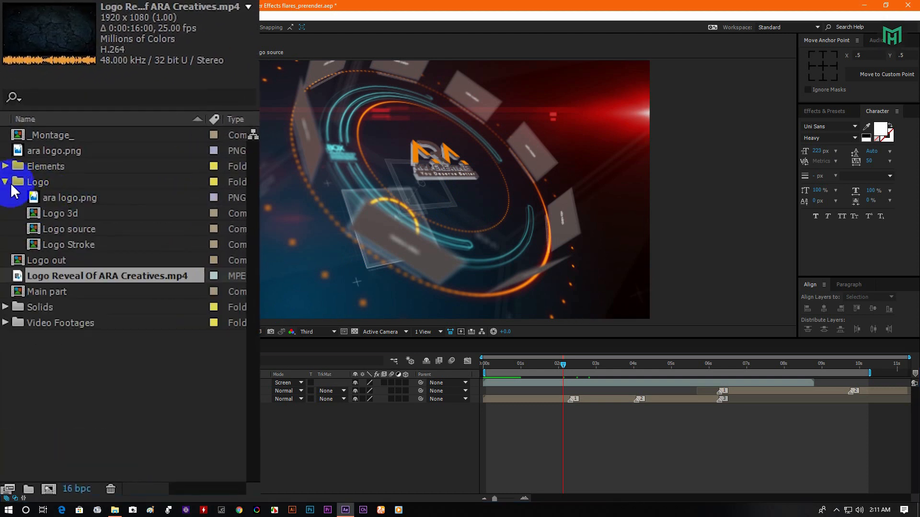
click(69, 229)
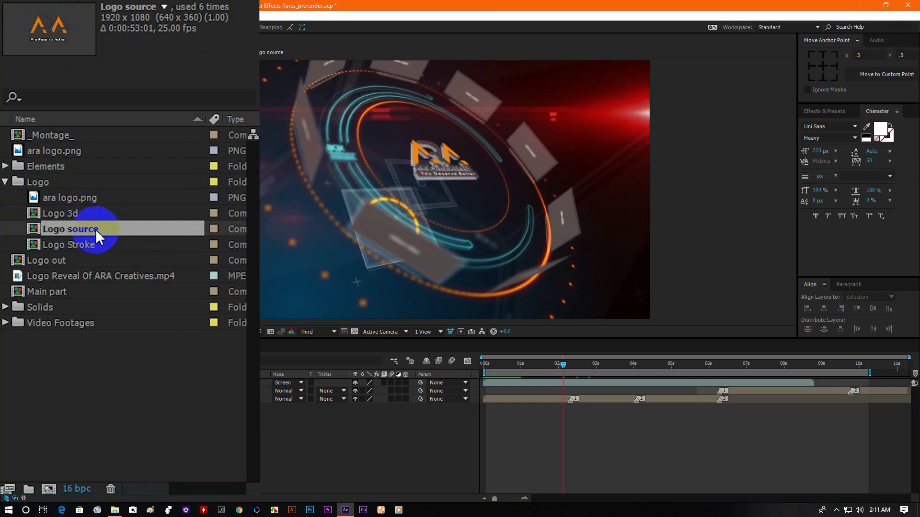
double_click(70, 229)
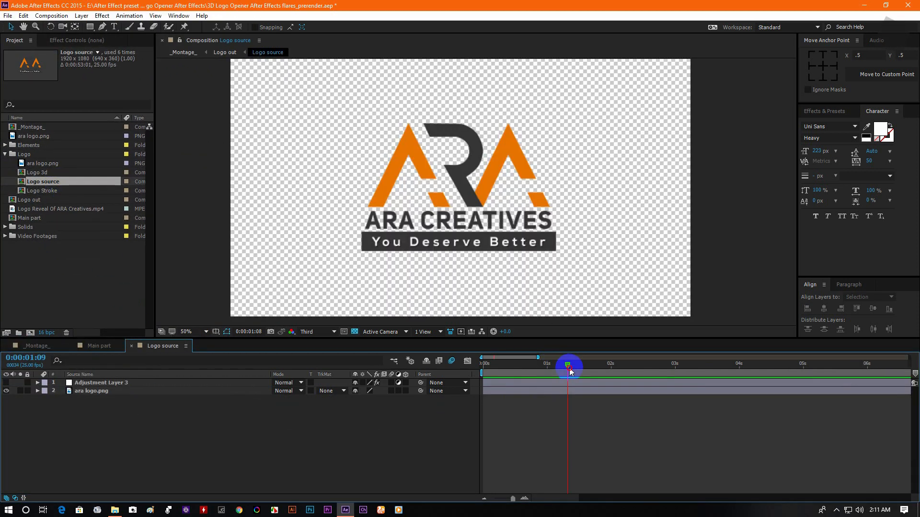
click(91, 391)
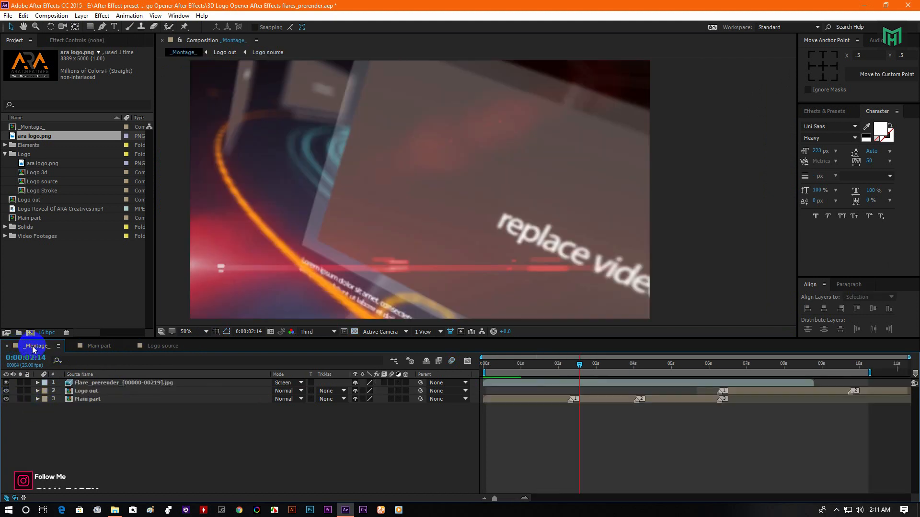
click(545, 364)
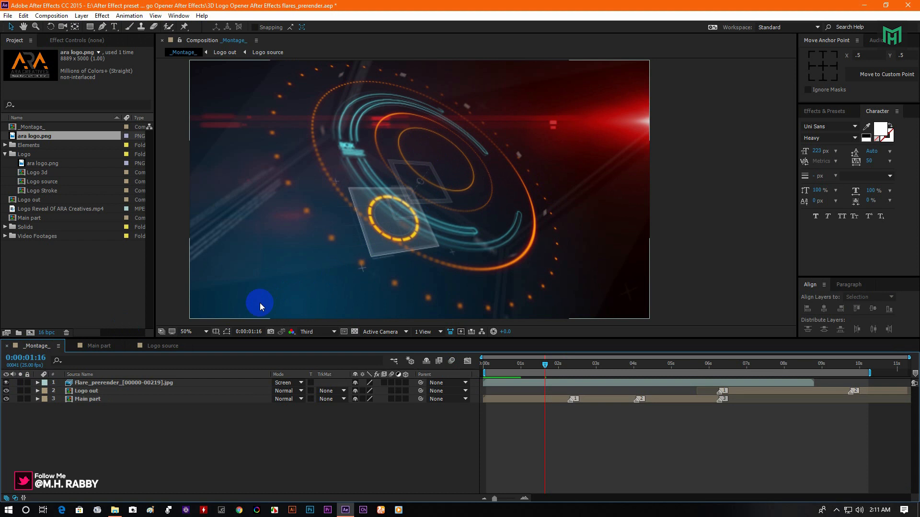
click(267, 51)
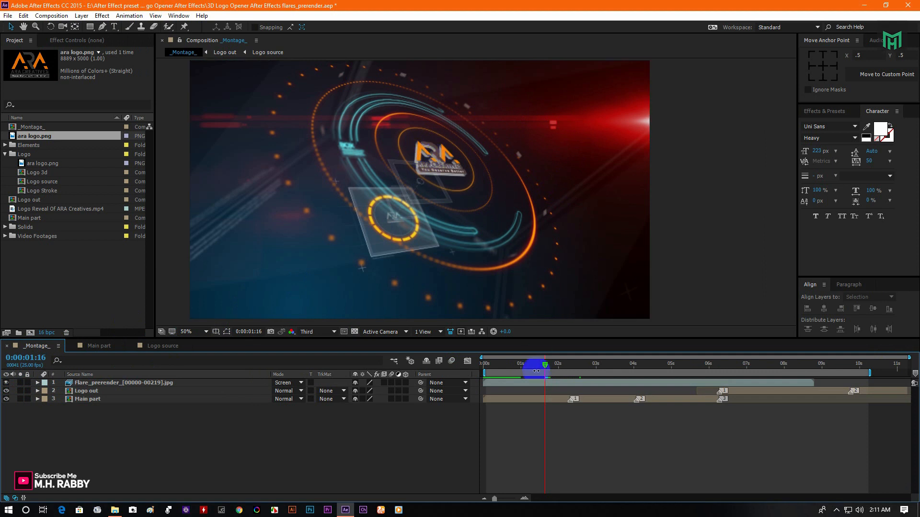
click(509, 365)
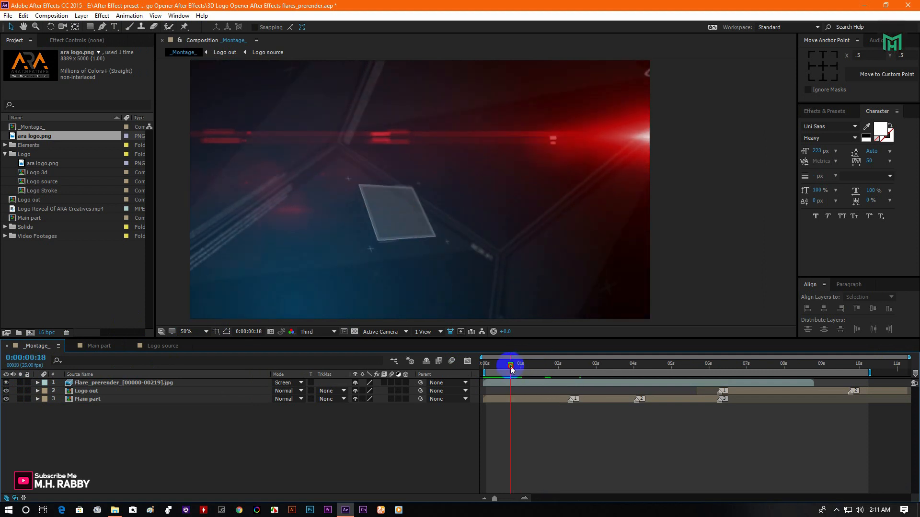
drag(510, 365, 522, 366)
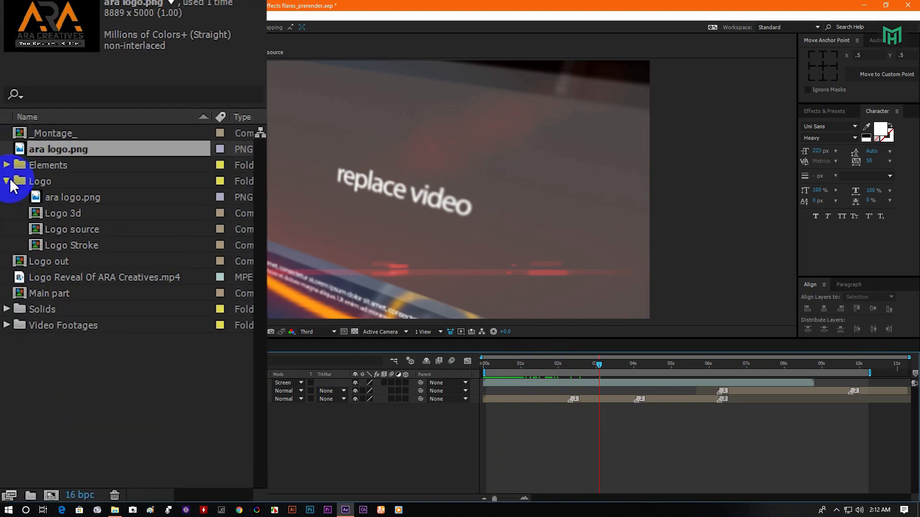
Step: Expand Video Footages and bring up the Video_footage_001 composition with its replace-video placeholder
click(8, 181)
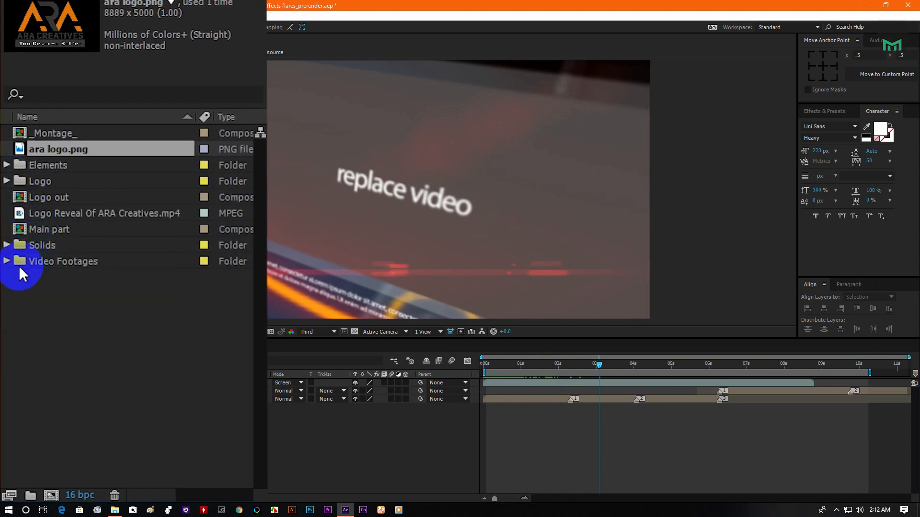
click(6, 261)
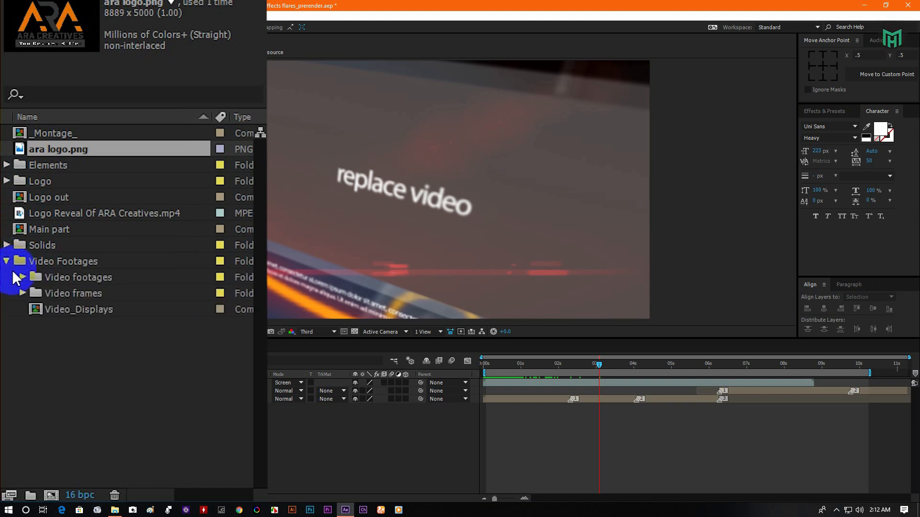
click(22, 277)
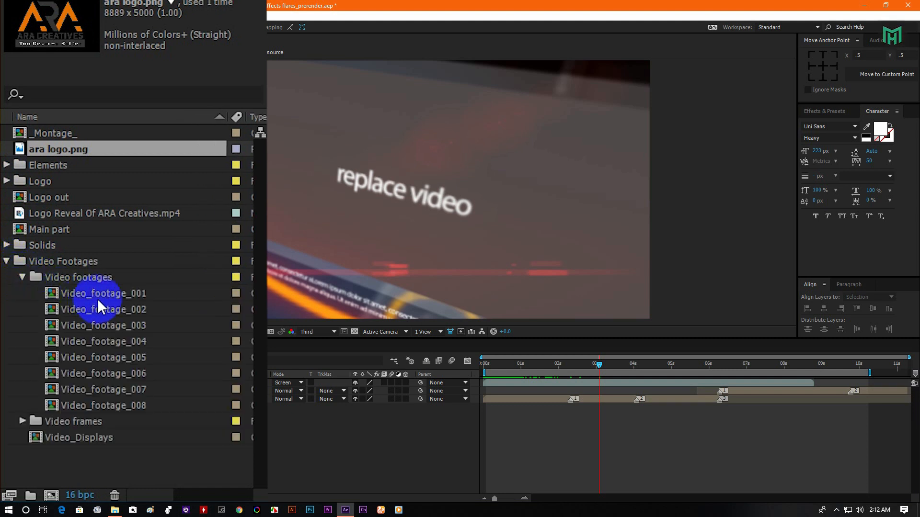
double_click(104, 293)
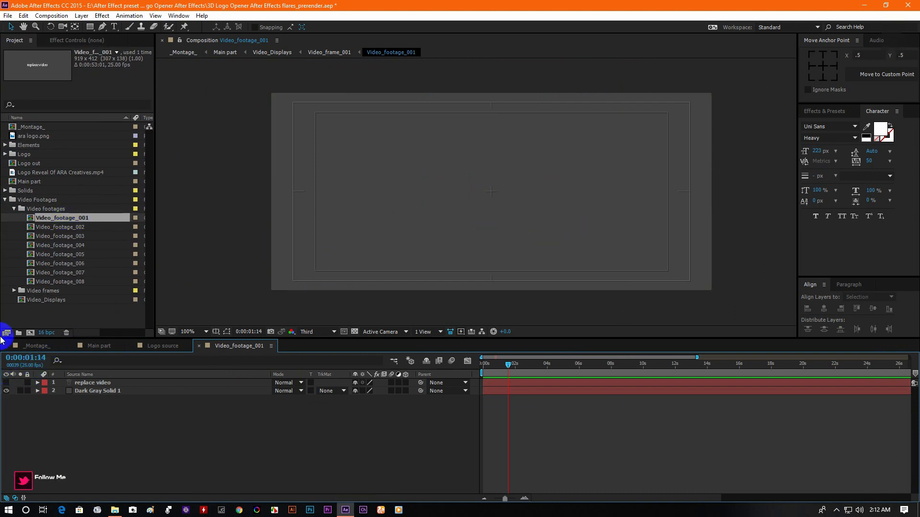
Step: Place Logo Reveal Of ARA Creatives.mp4 into Video_footage_001 and duplicate the layer
click(60, 171)
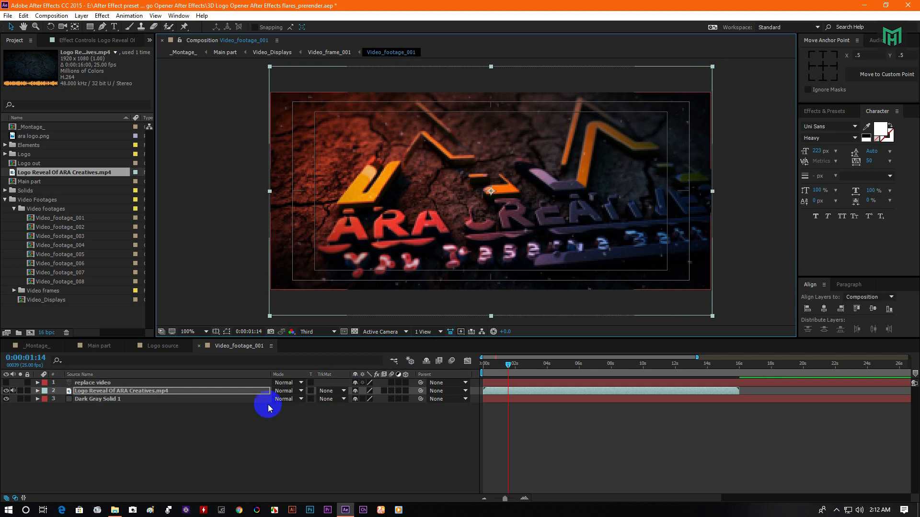
drag(506, 364, 535, 364)
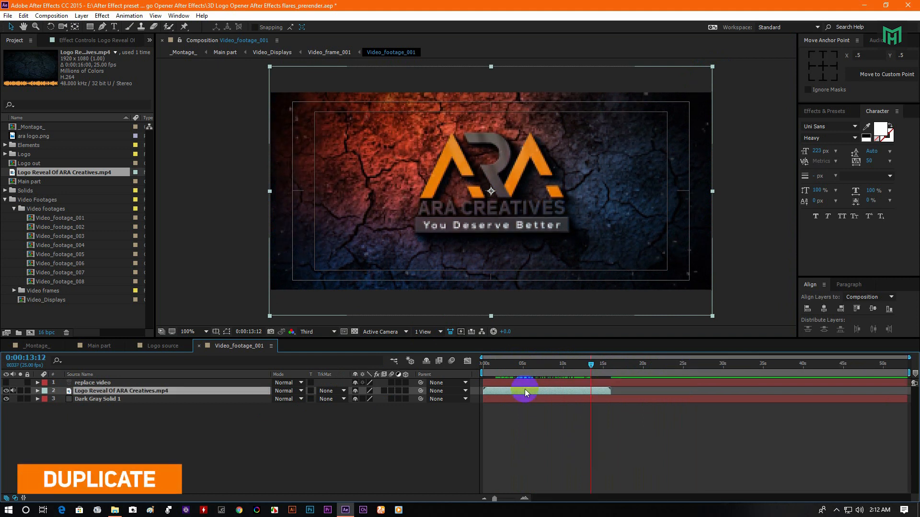
key(ctrl+d)
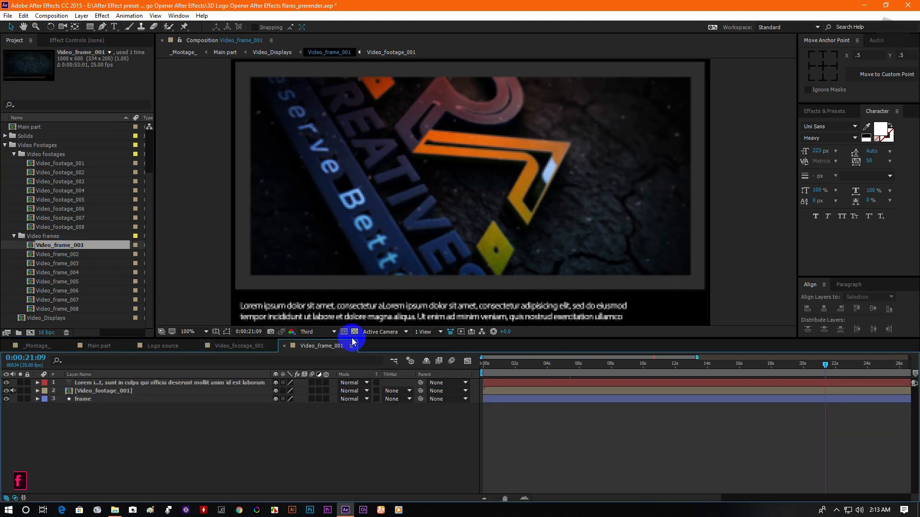
Step: View Video_frame_001 at Fit magnification and Full resolution with the logo fully visible
click(188, 332)
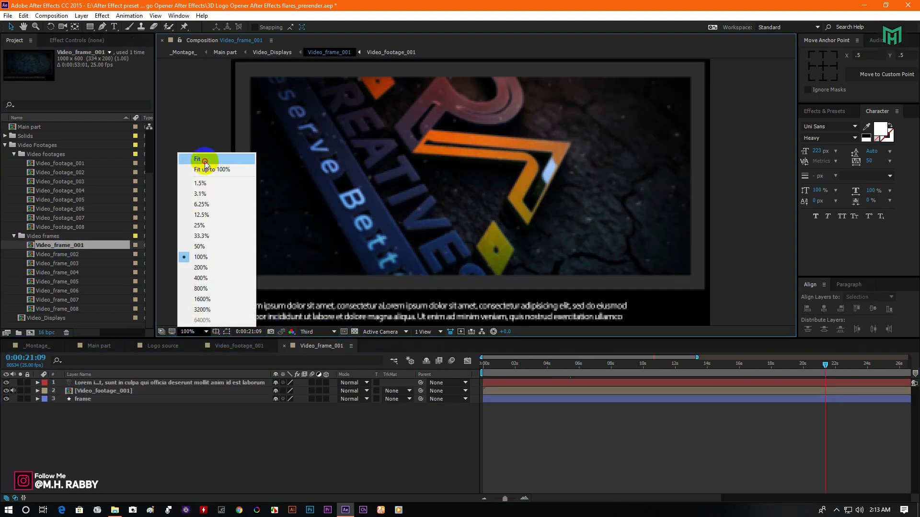
click(197, 159)
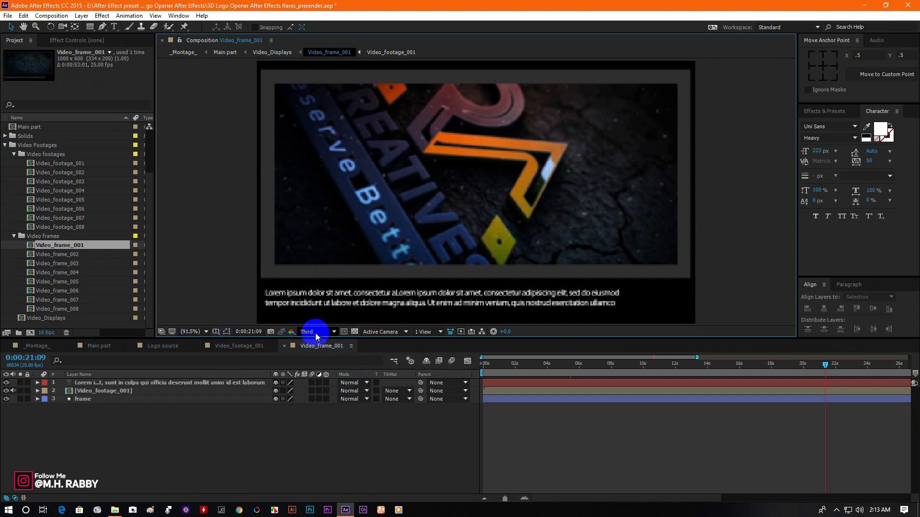
click(307, 332)
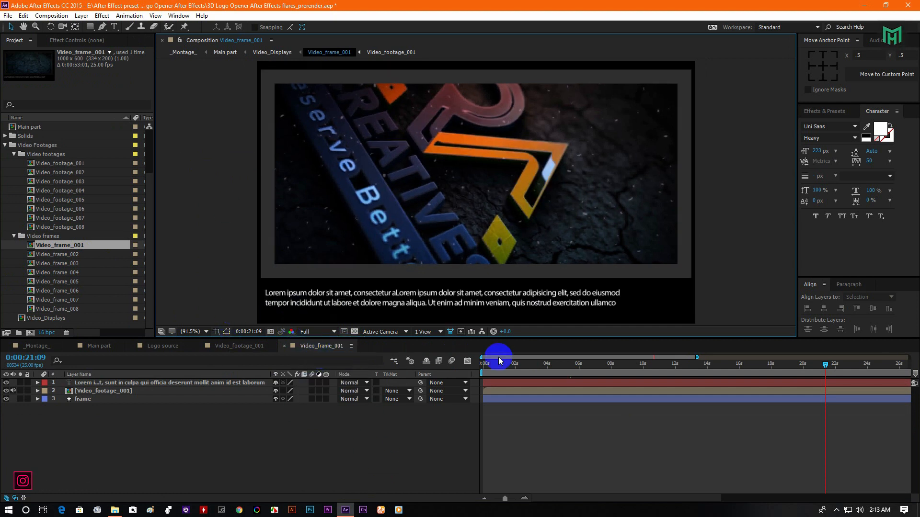
drag(499, 356, 652, 376)
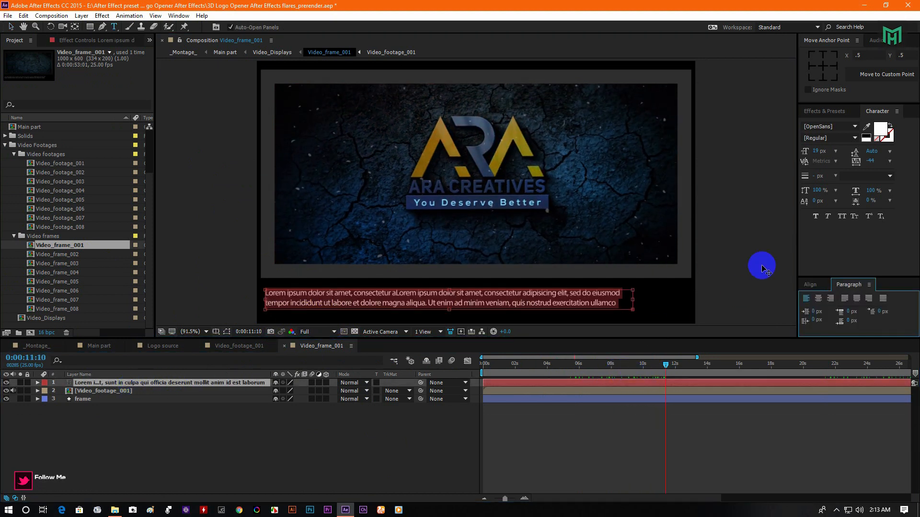
Step: Center-align the lorem ipsum caption beneath the ARA Creatives logo footage
click(810, 298)
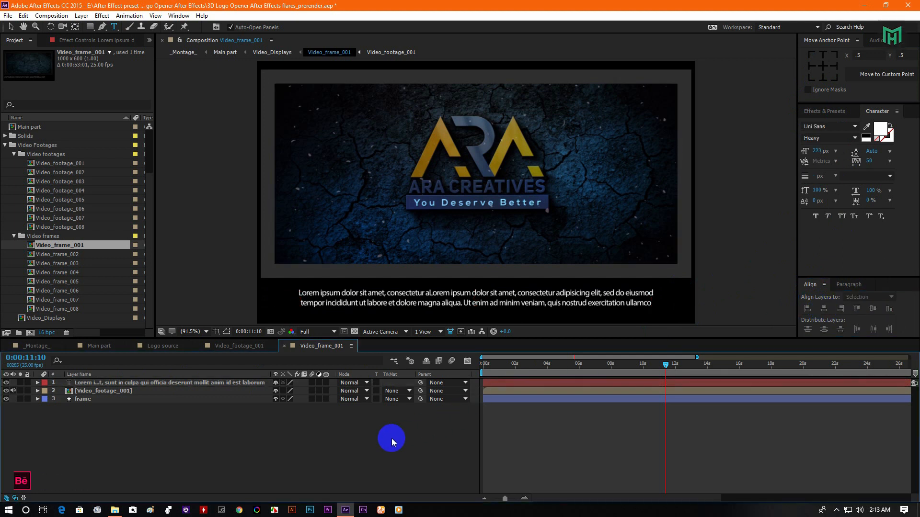
click(169, 383)
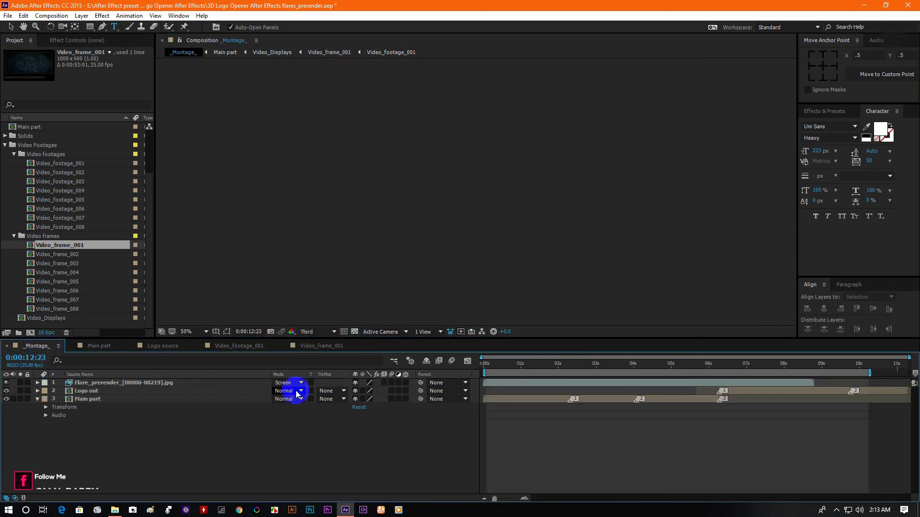
Step: Scrub the _Montage_ timeline to preview the ARA footage on the tilted 3D screens amid flares
click(559, 364)
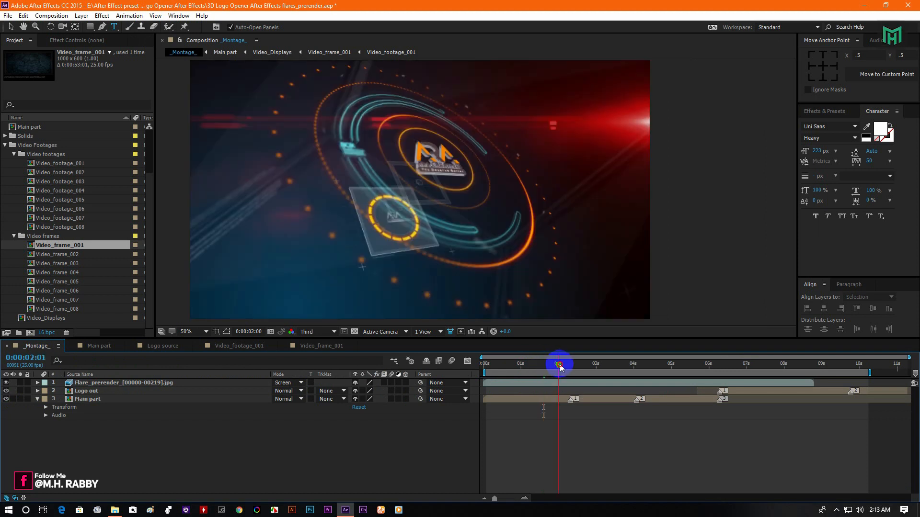
drag(559, 365, 573, 366)
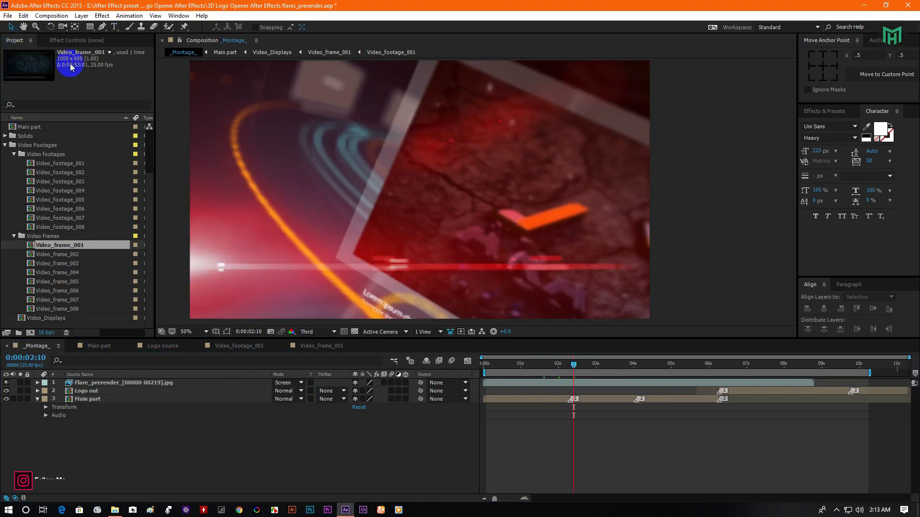
click(586, 365)
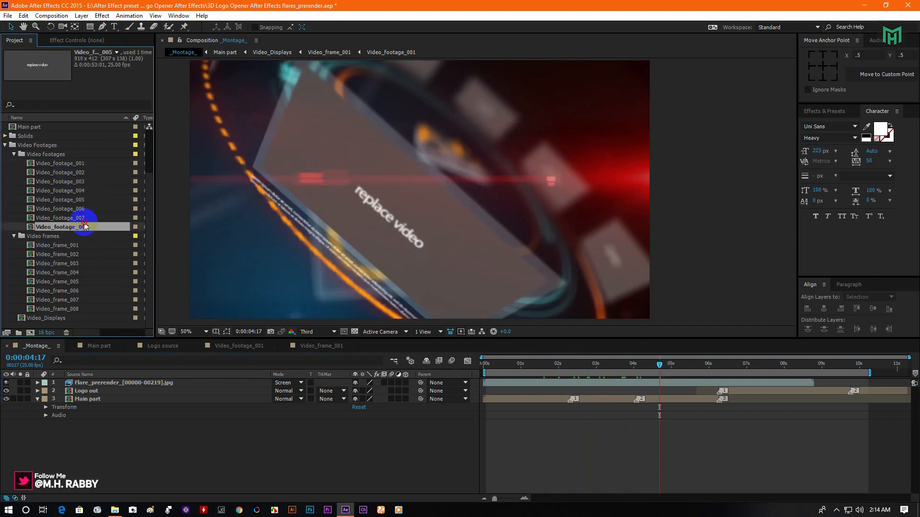
click(59, 263)
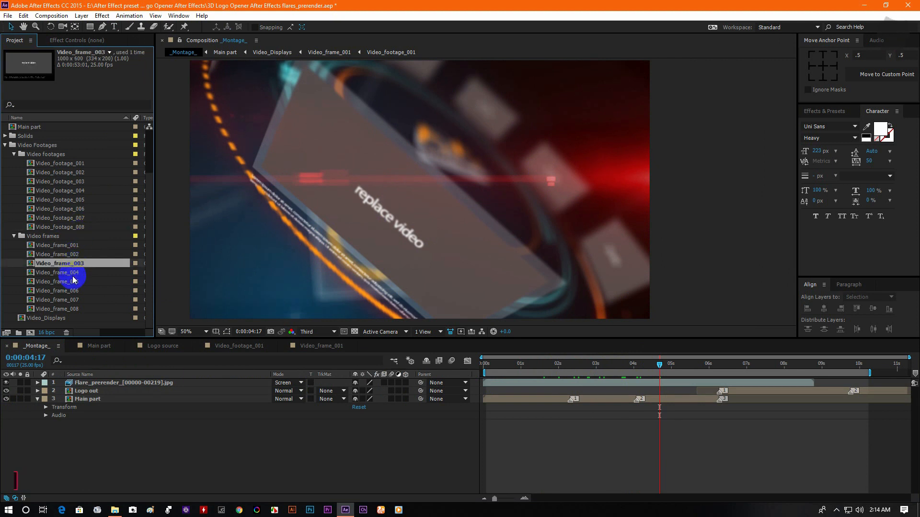
click(59, 299)
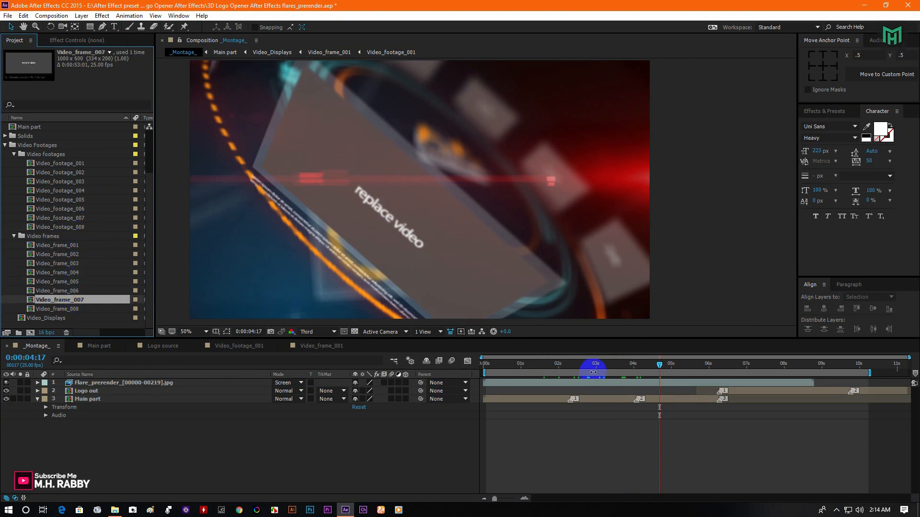
click(703, 371)
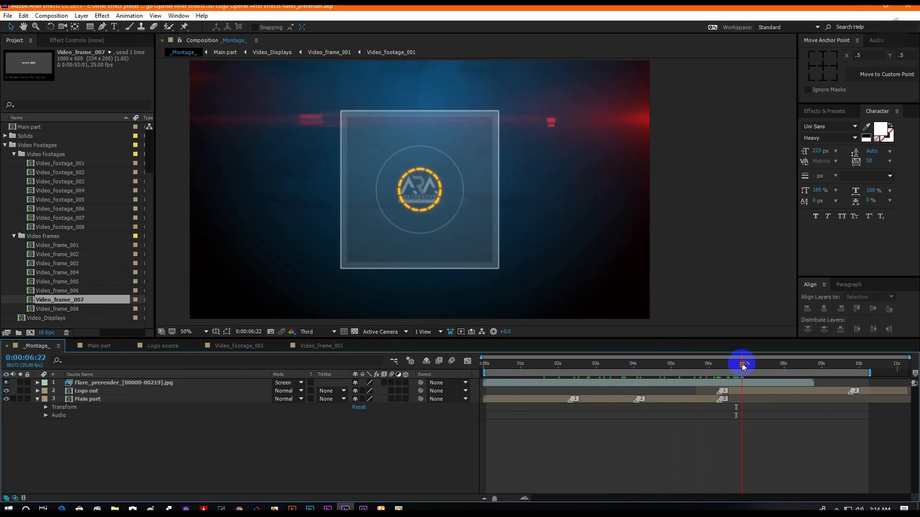
drag(742, 366, 777, 366)
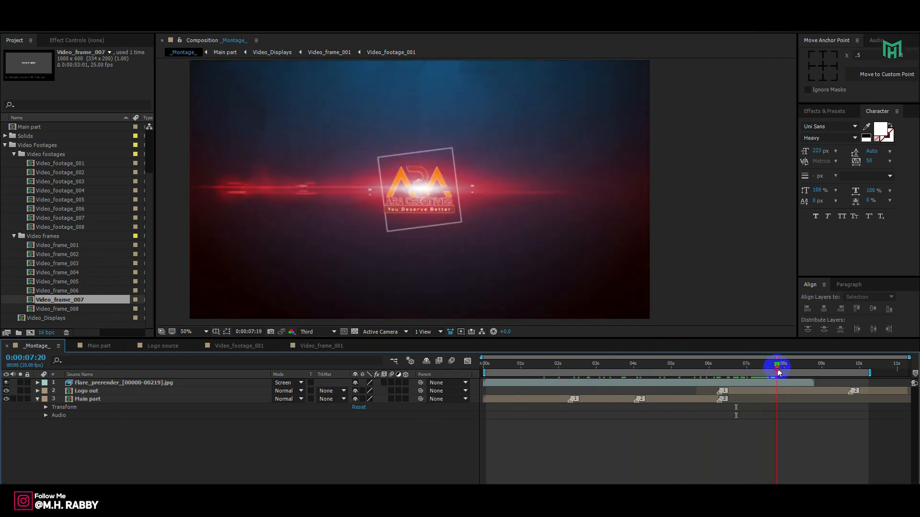